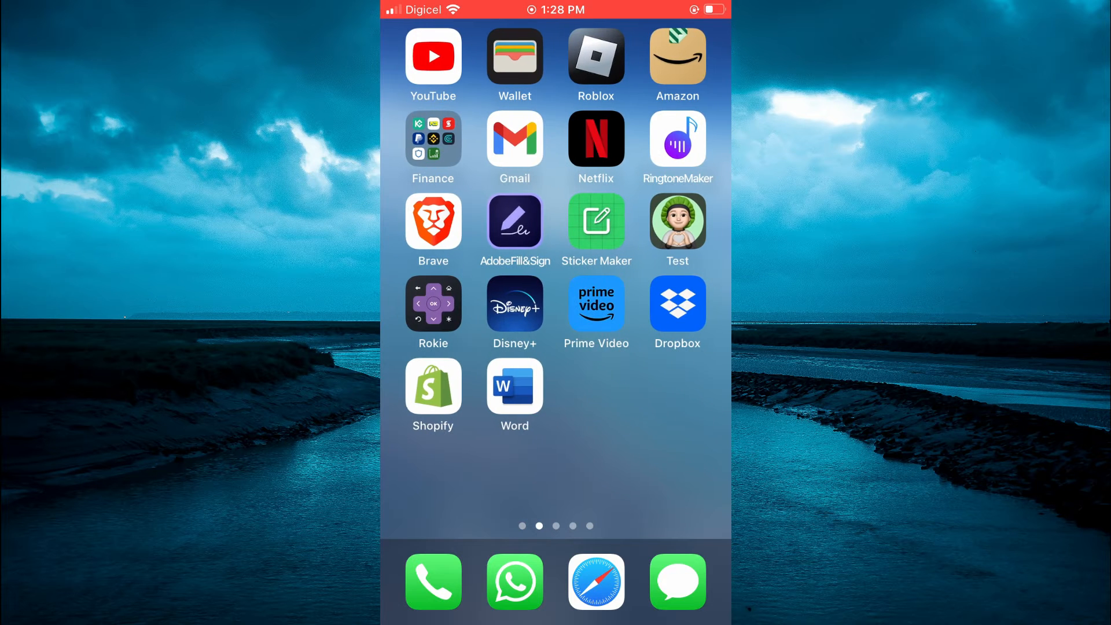
# Step: Find the Test contact in Contacts by searching for 'T' from the Home Screen
pyautogui.hscroll(-3)
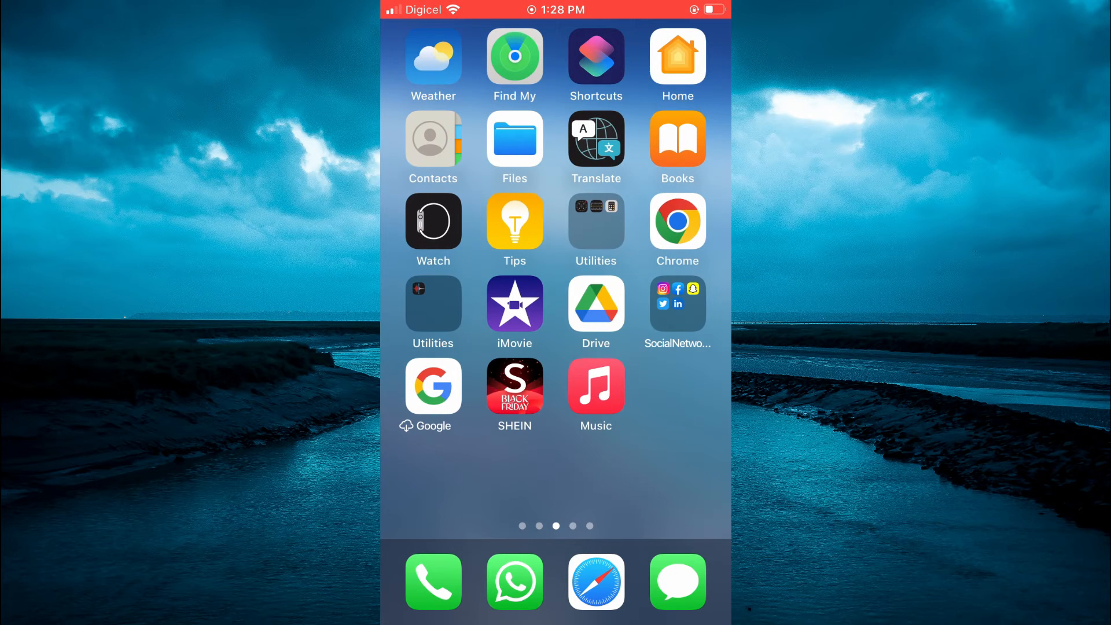
pyautogui.click(433, 147)
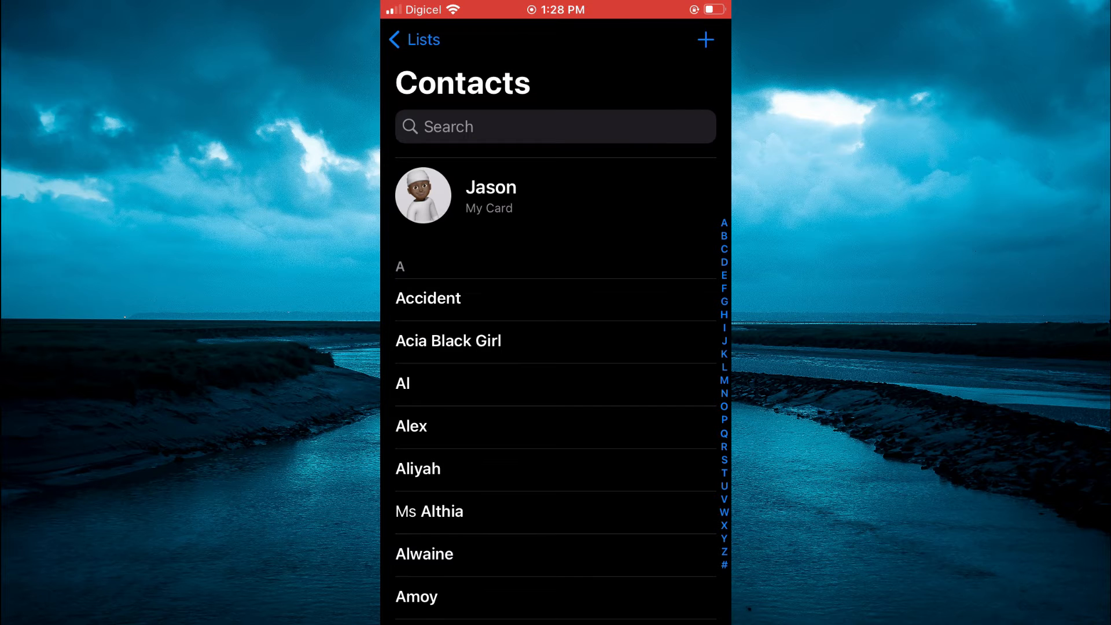
pyautogui.write('T')
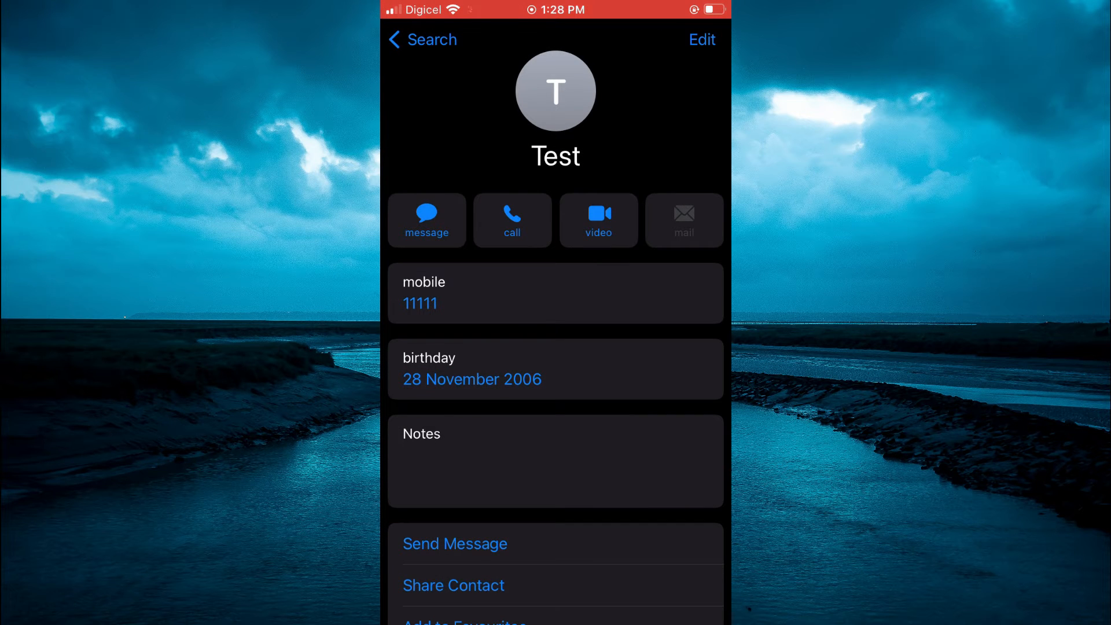
# Step: Delete the 28 November 2006 birthday from Test in edit mode and dismiss the password prompt
pyautogui.click(701, 39)
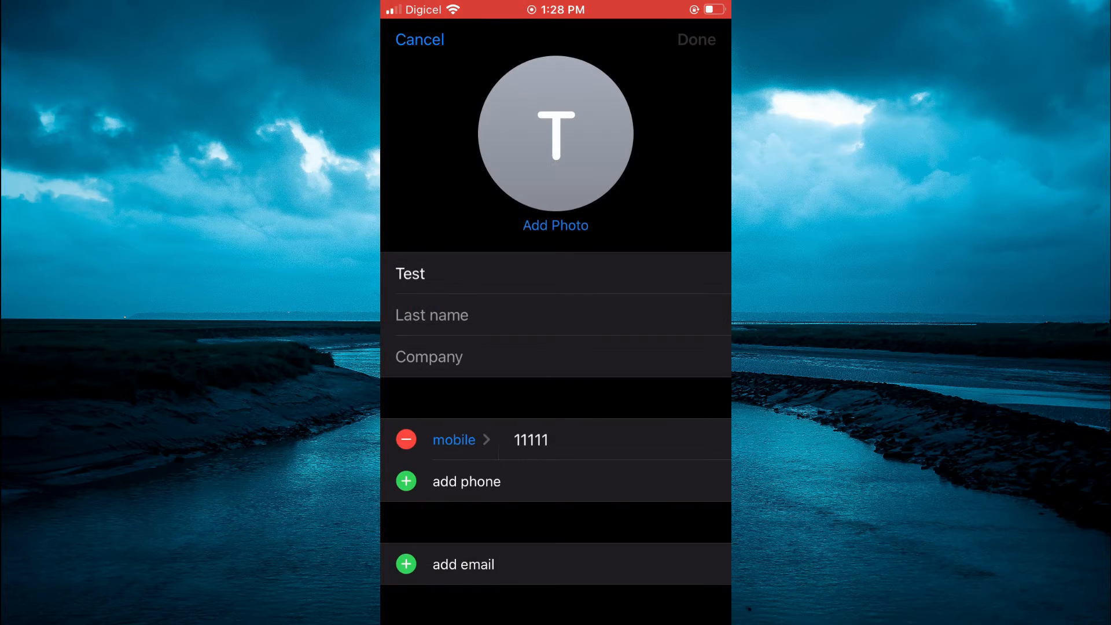
pyautogui.scroll(-3)
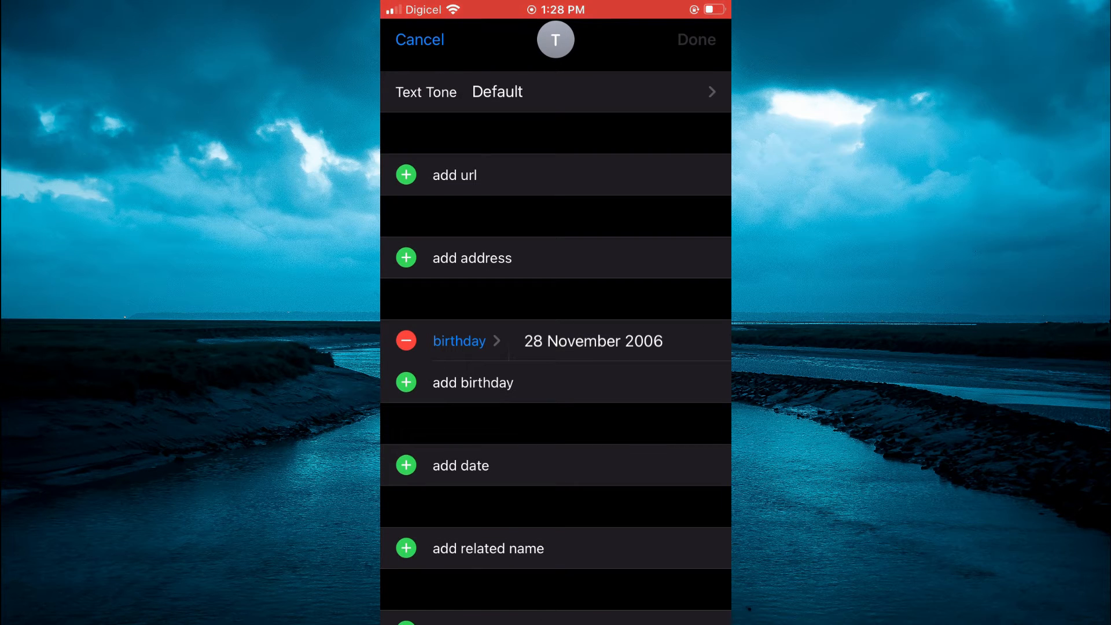
pyautogui.click(406, 340)
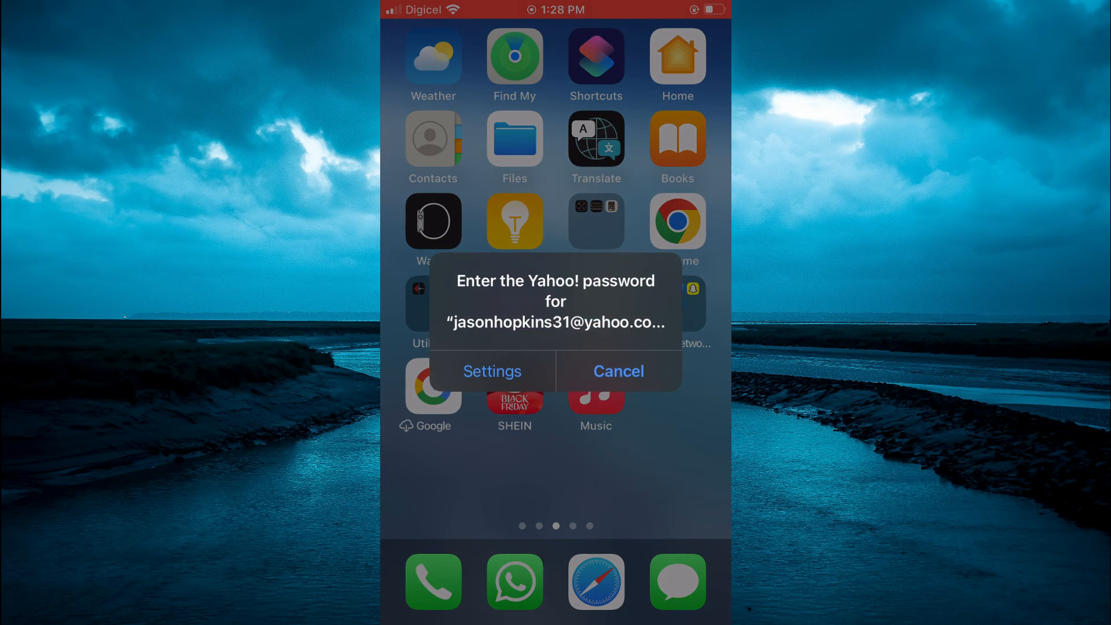
pyautogui.click(616, 370)
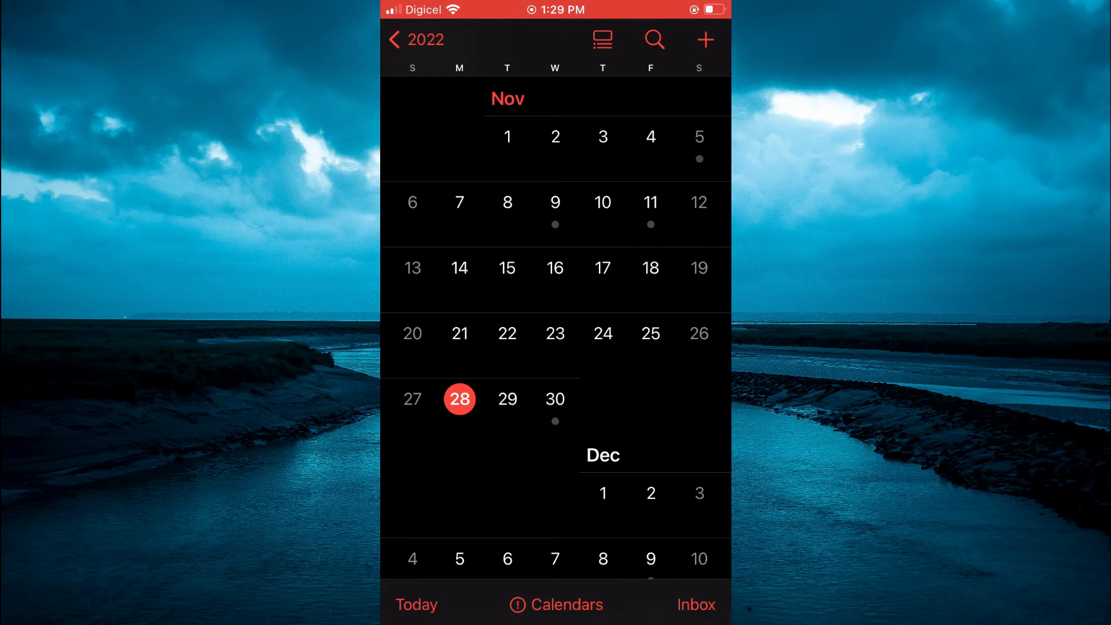
# Step: Show the Calendars list from the November 2022 month view
pyautogui.click(555, 604)
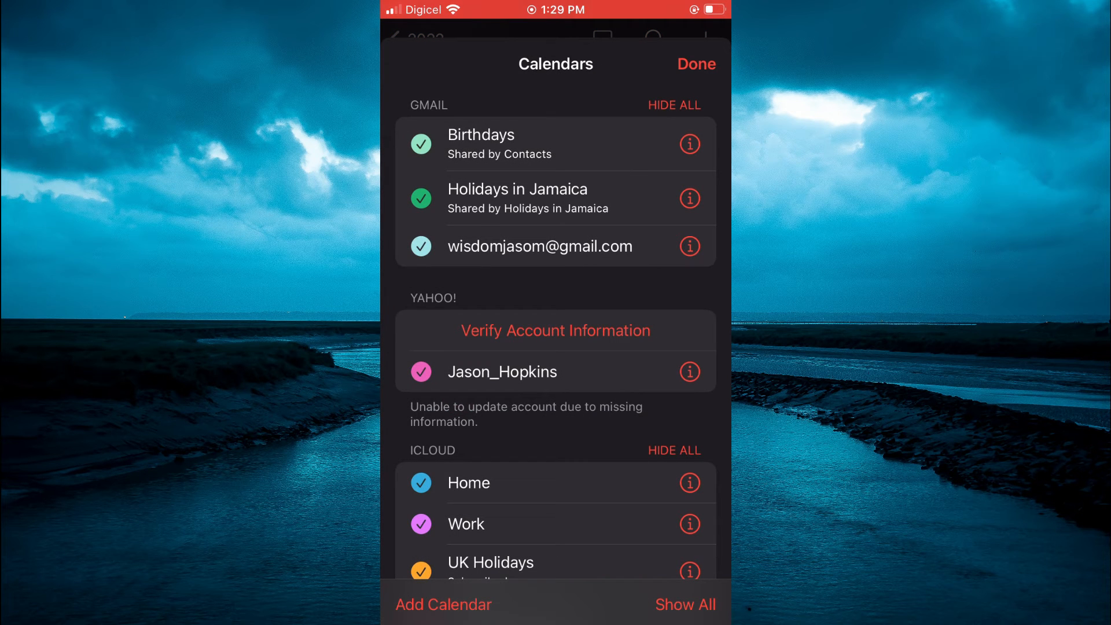
# Step: Untick Birthdays under Gmail and under Other, then return to November 2022
pyautogui.click(422, 144)
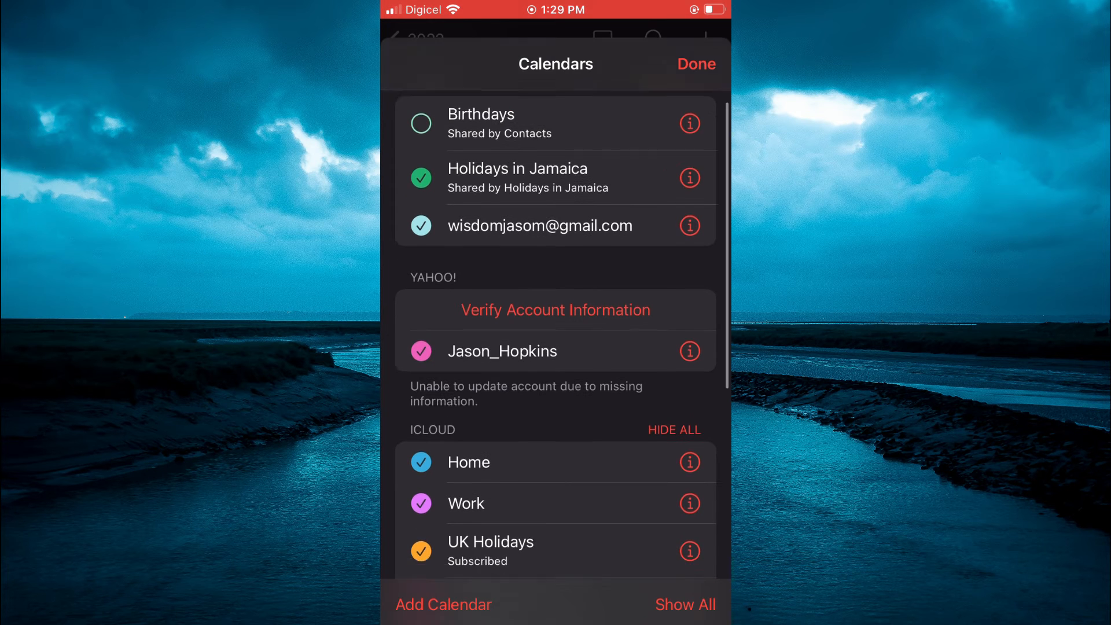
pyautogui.scroll(-3)
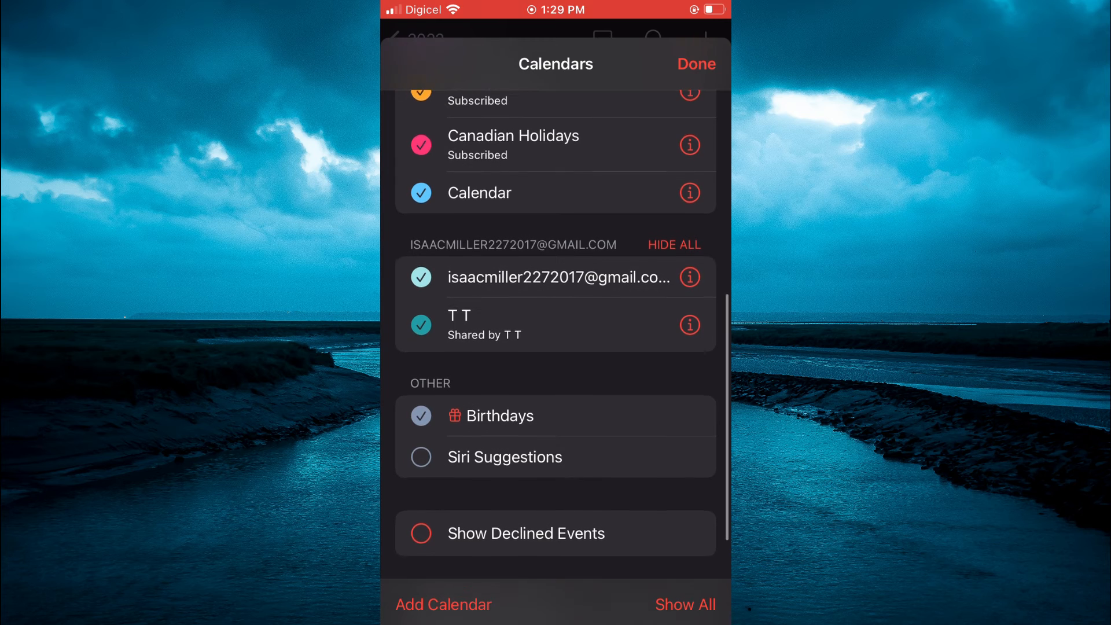
pyautogui.click(421, 416)
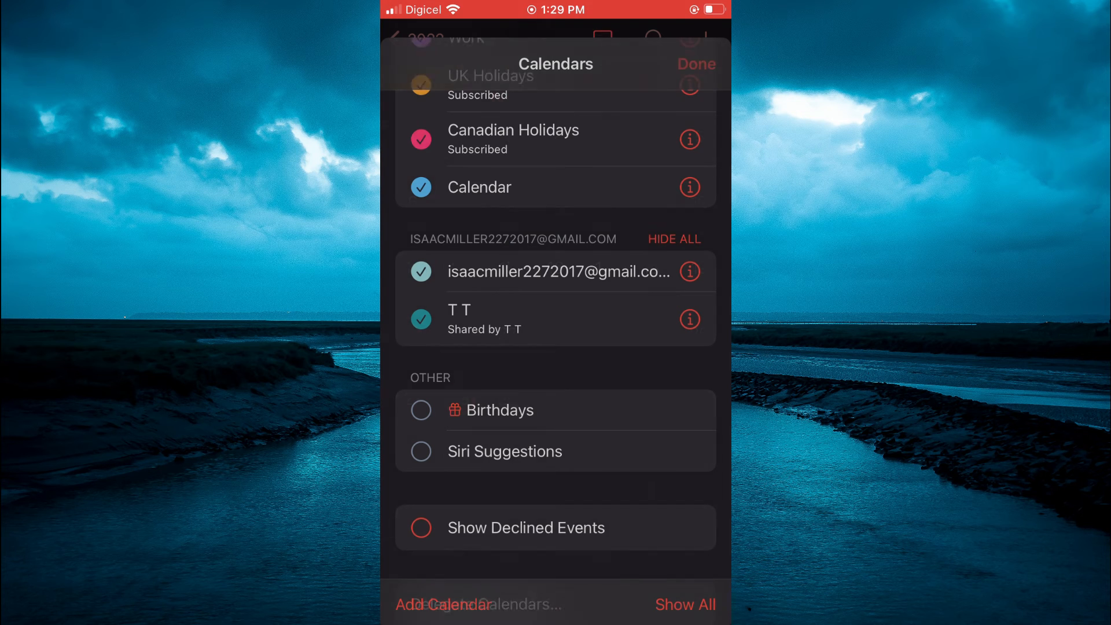
pyautogui.click(697, 64)
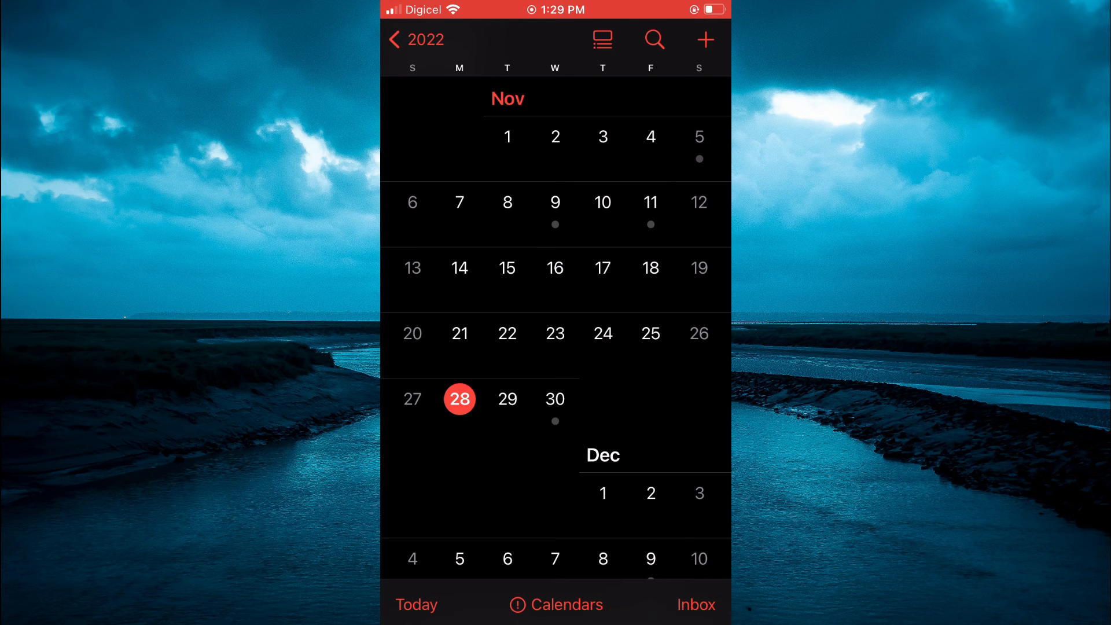
# Step: Re-tick Birthdays under Other in the Calendars list, leaving Gmail's off, and return to the month
pyautogui.click(554, 604)
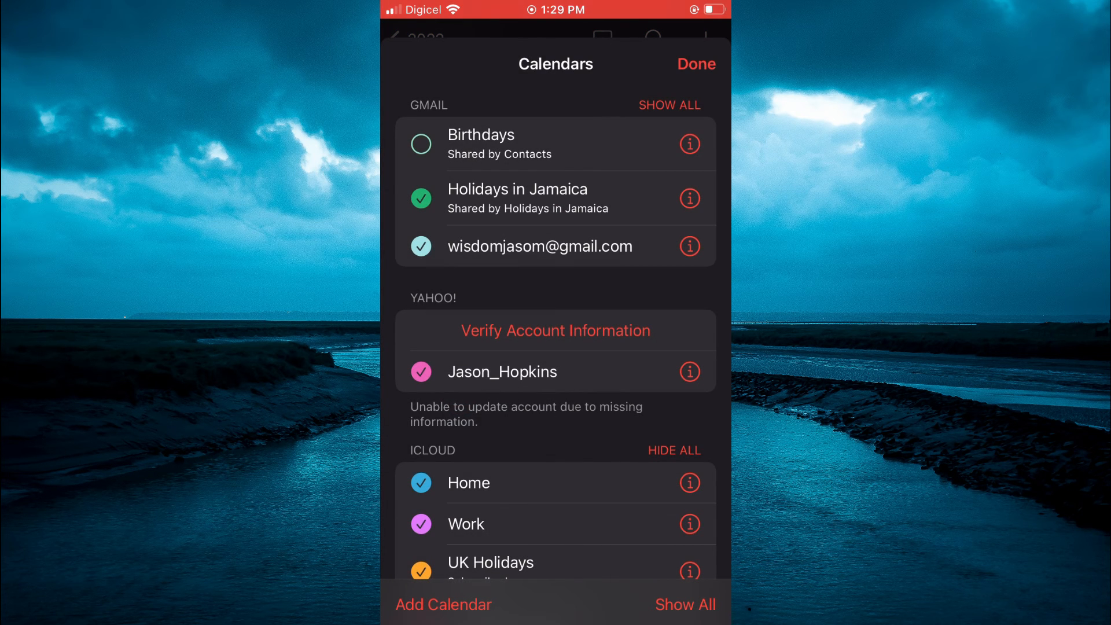
pyautogui.scroll(-3)
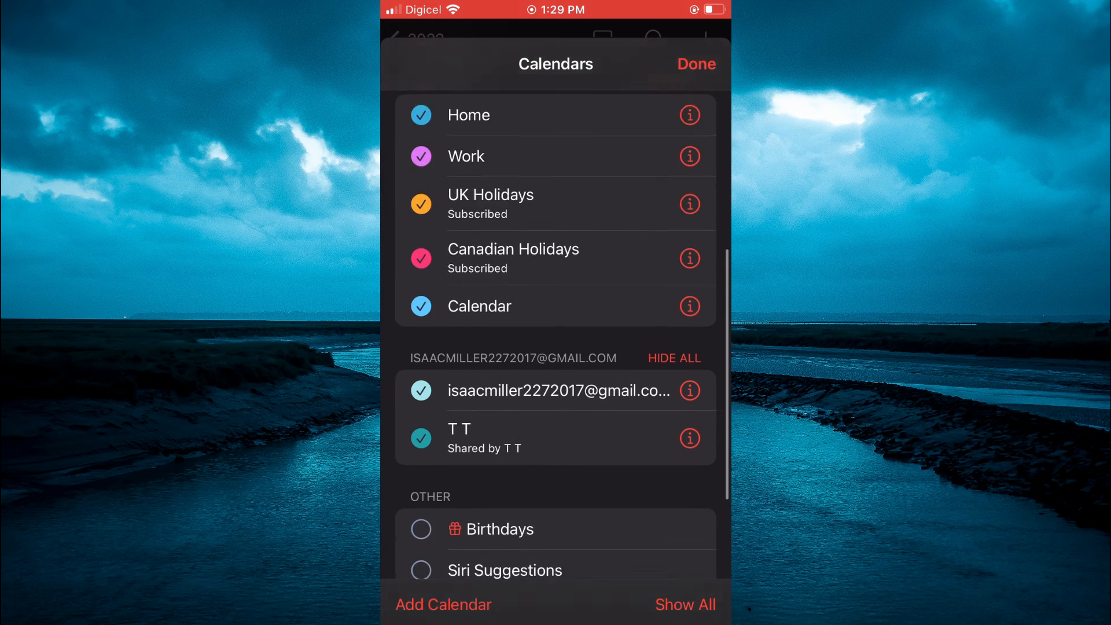
pyautogui.scroll(-3)
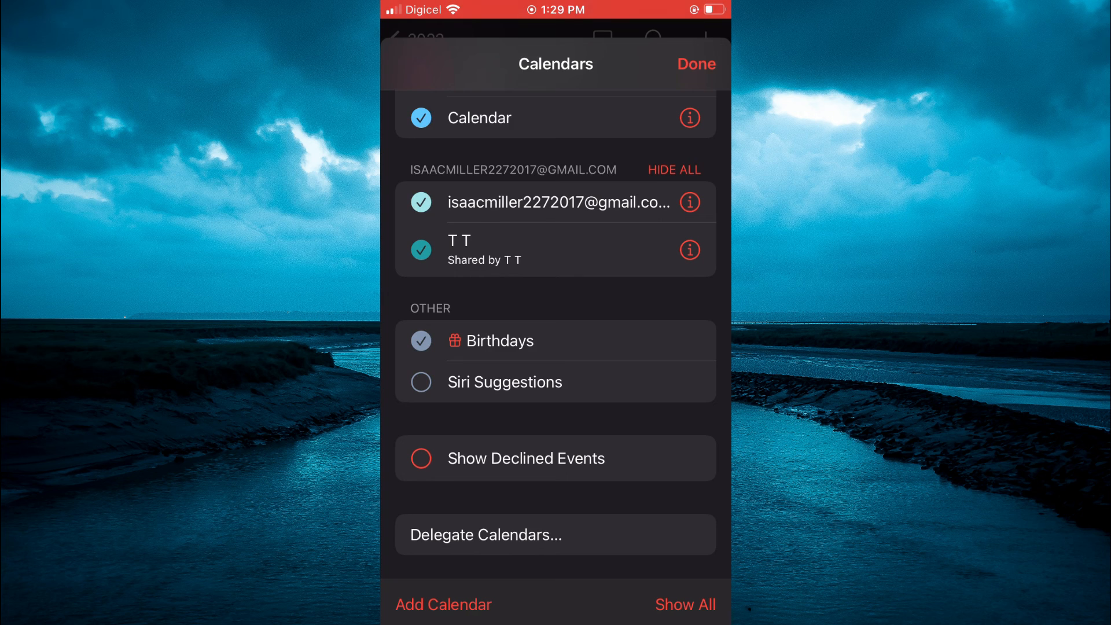
pyautogui.click(695, 64)
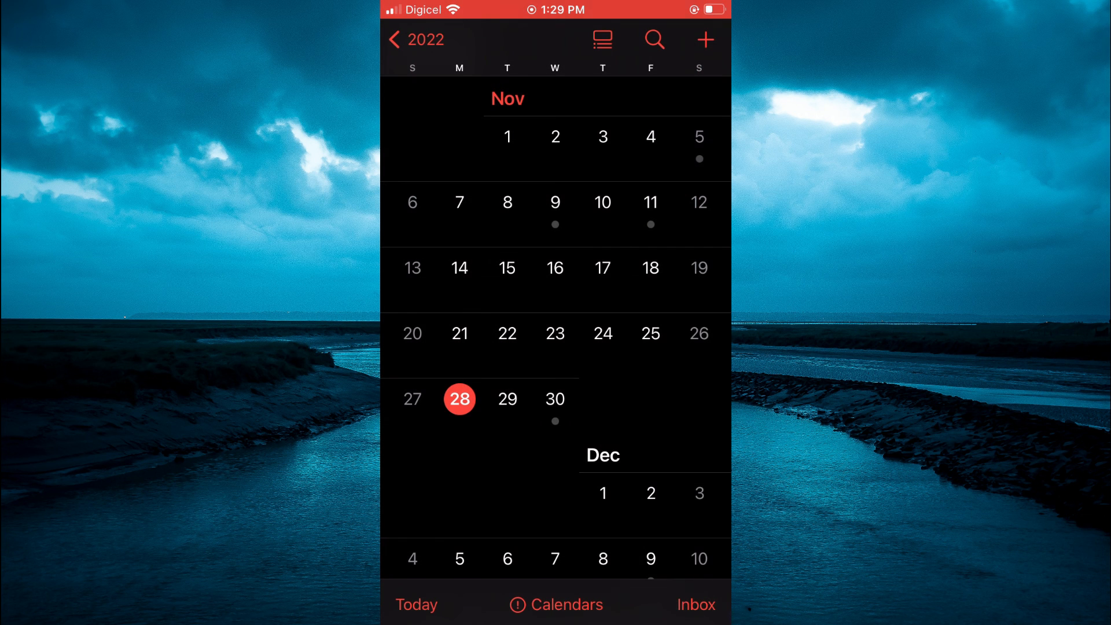